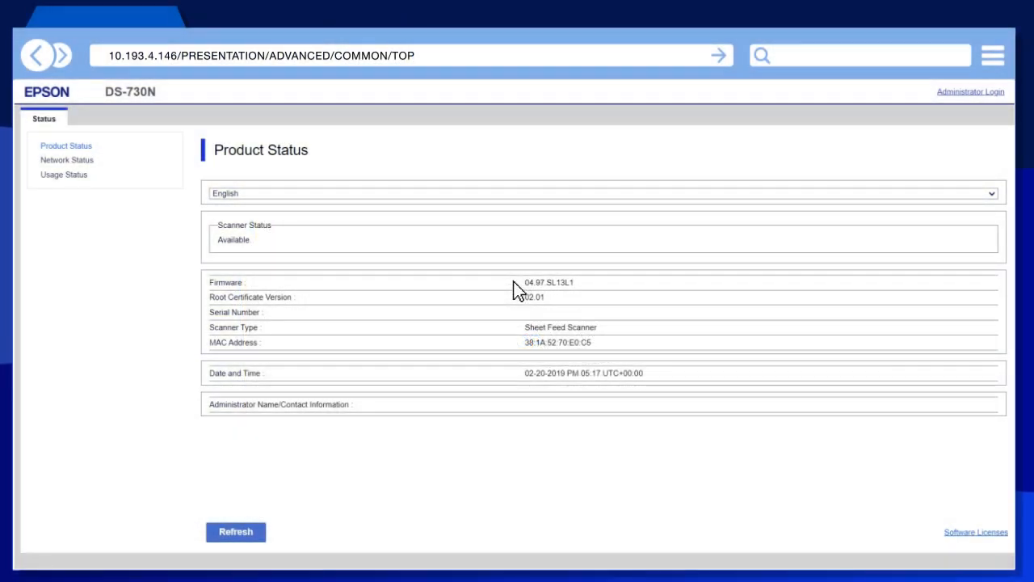
Step: Log in to the DS-730N Web Config as administrator with the user name and password
left_click(969, 91)
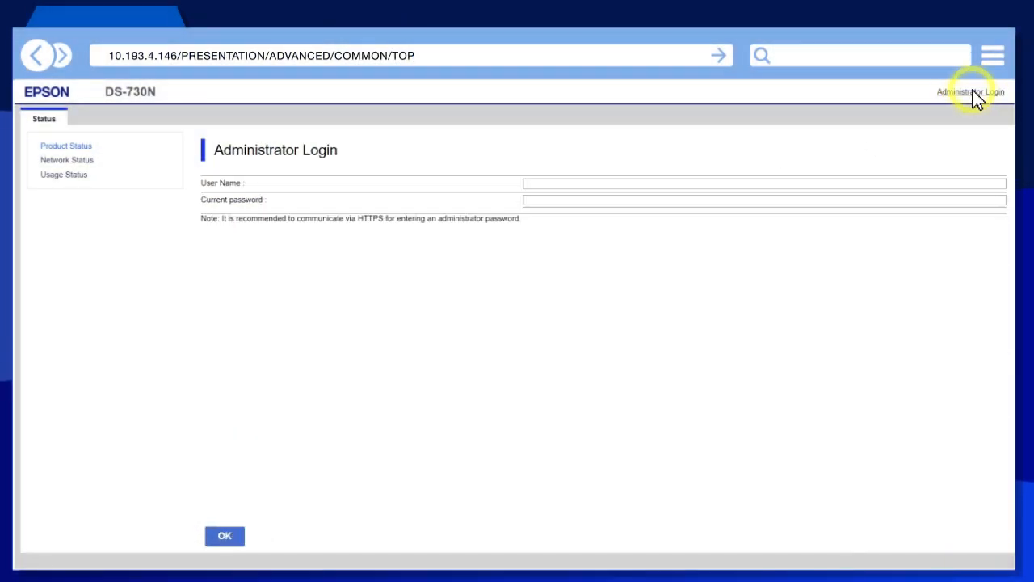
type("admin")
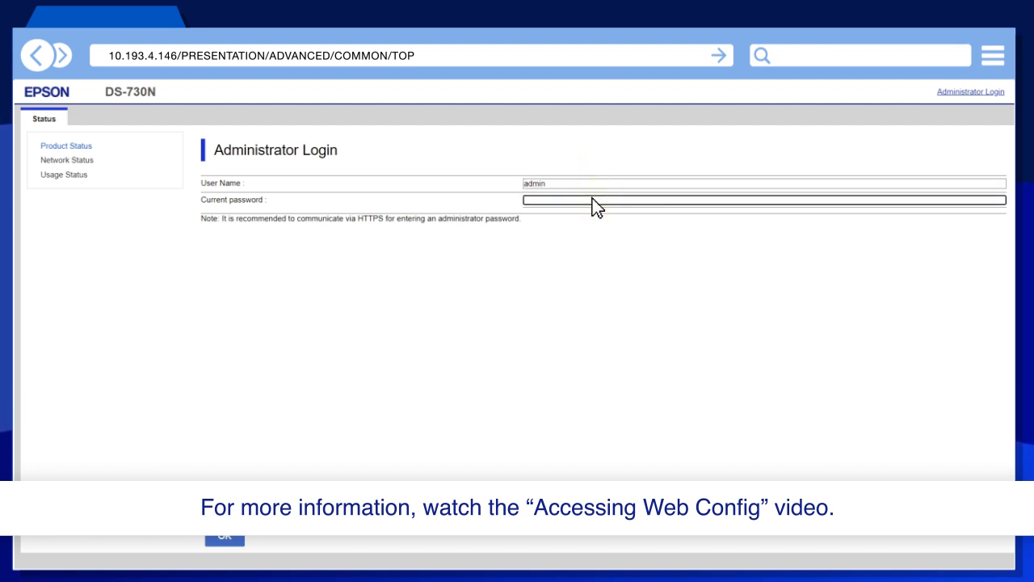
type("•••••")
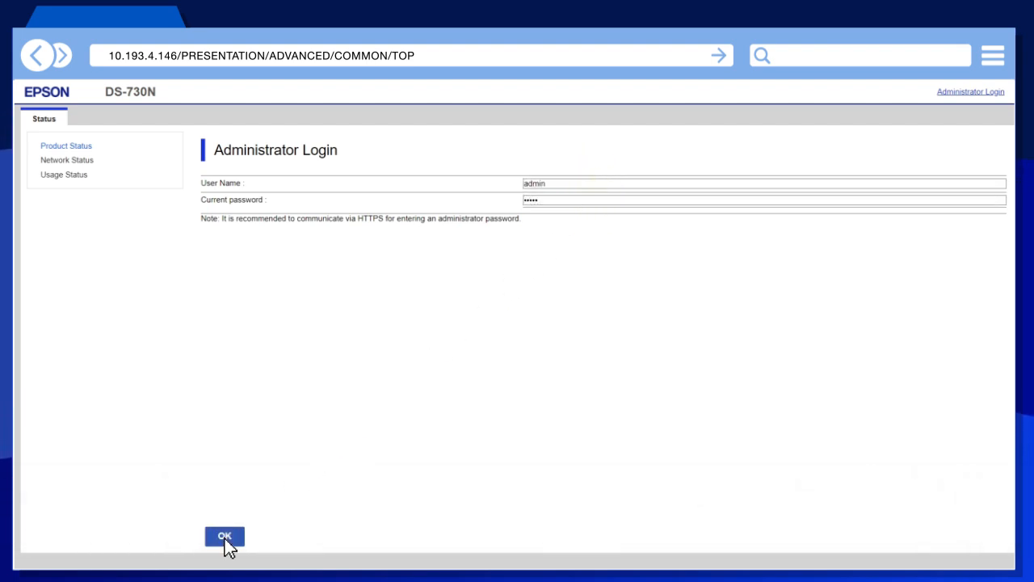
left_click(223, 536)
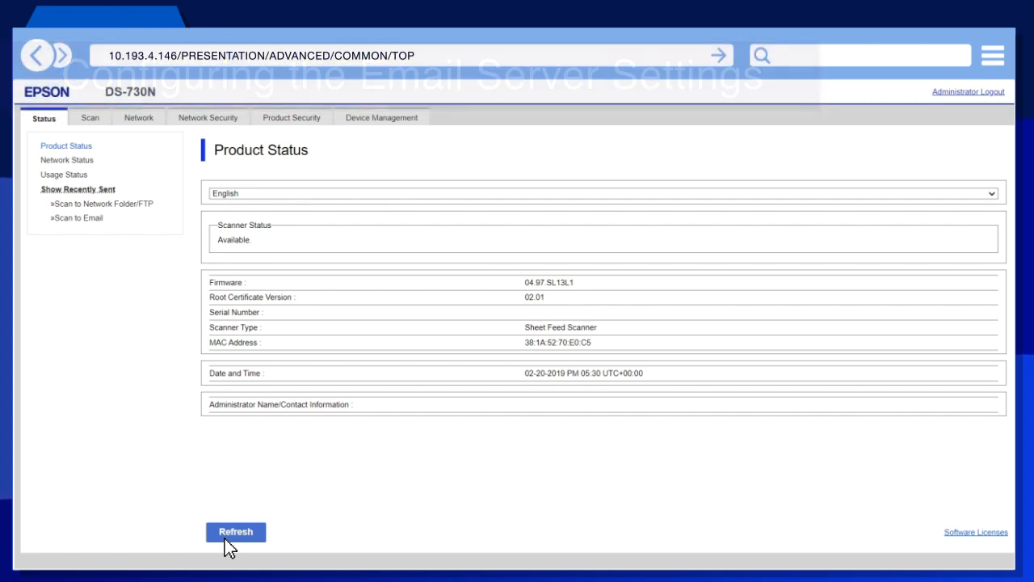
left_click(138, 117)
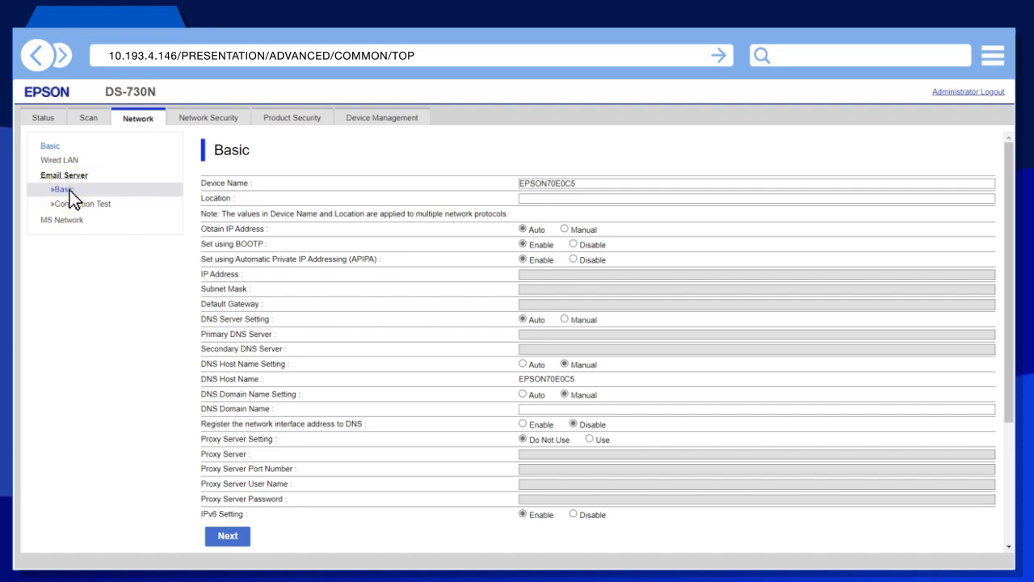
left_click(62, 189)
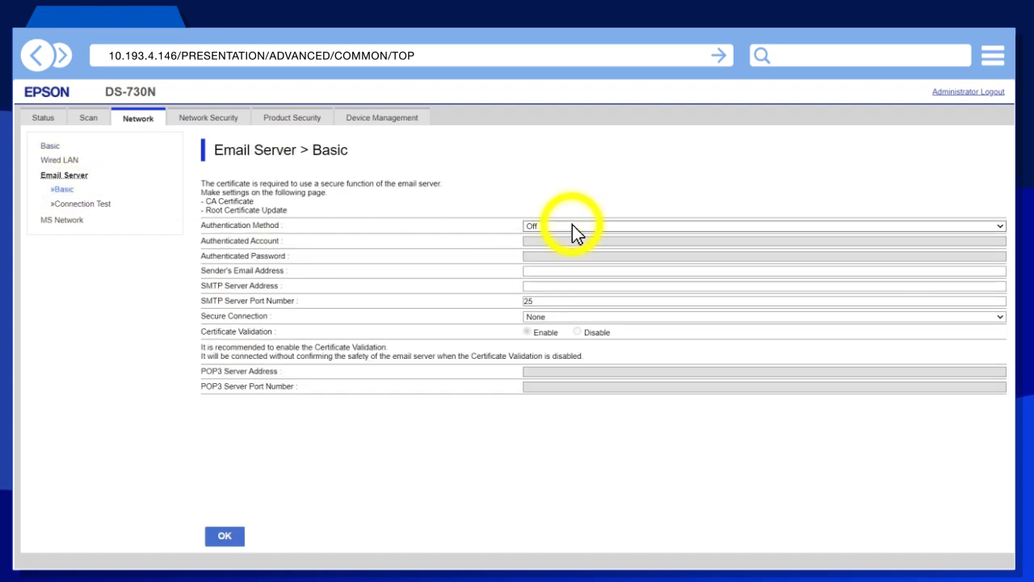
left_click(763, 225)
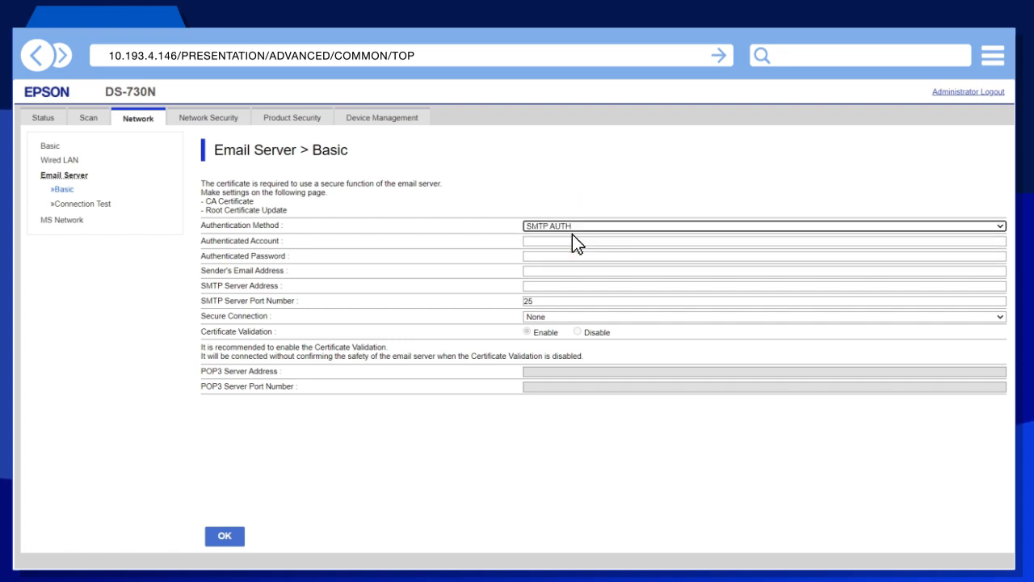
type("name@email.com")
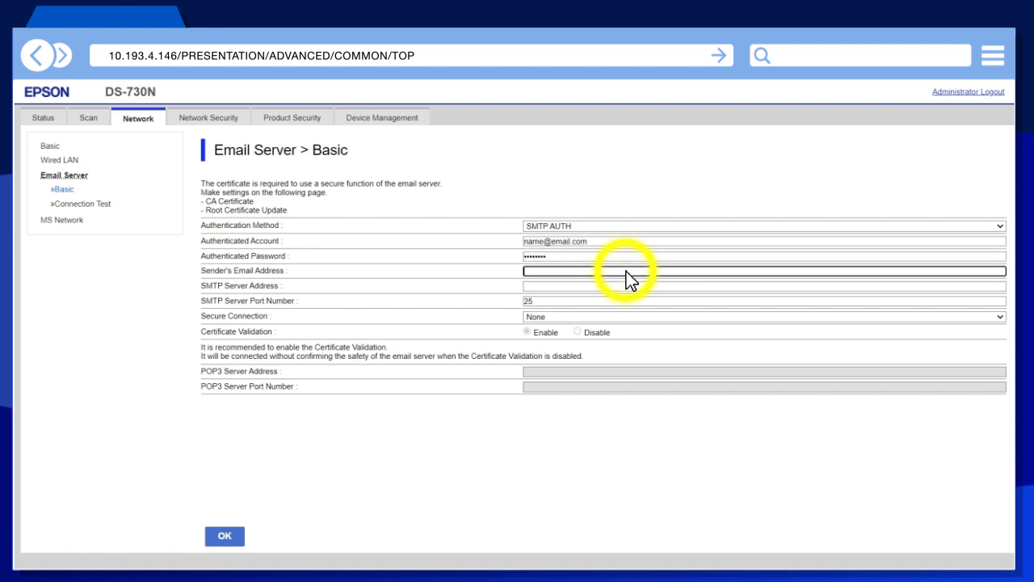
type("name@email.com")
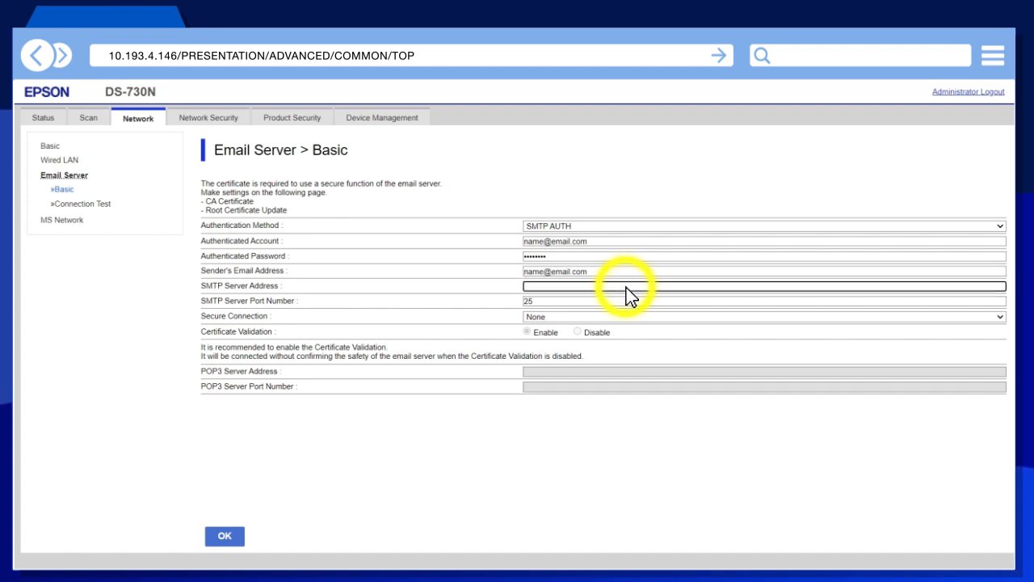
Step: Enter SMTP server smtp.email.com, briefly try POP before SMTP, revert to SMTP AUTH, and choose SSL/TLS
type("smtp.e")
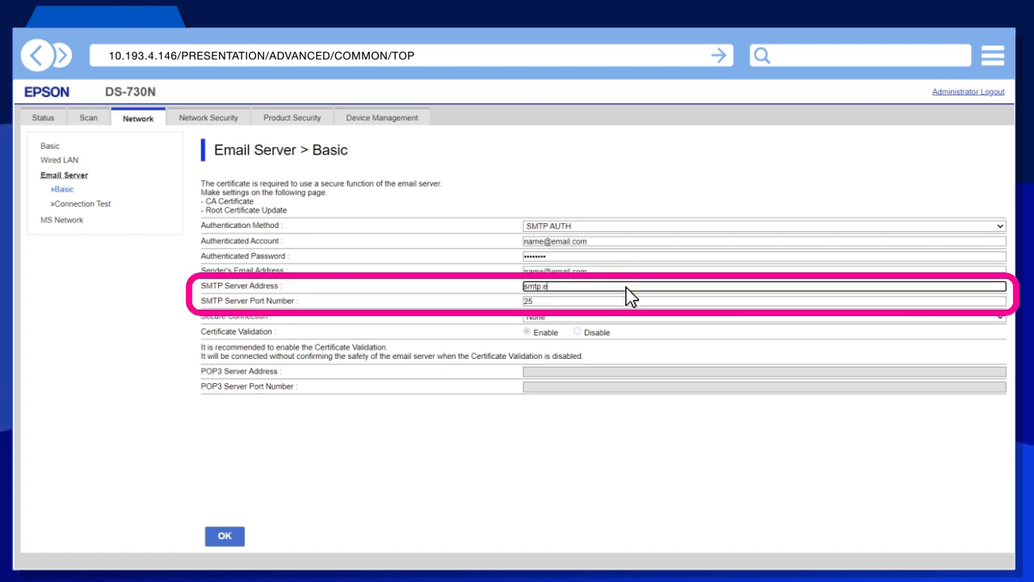
type("mtp.email.com")
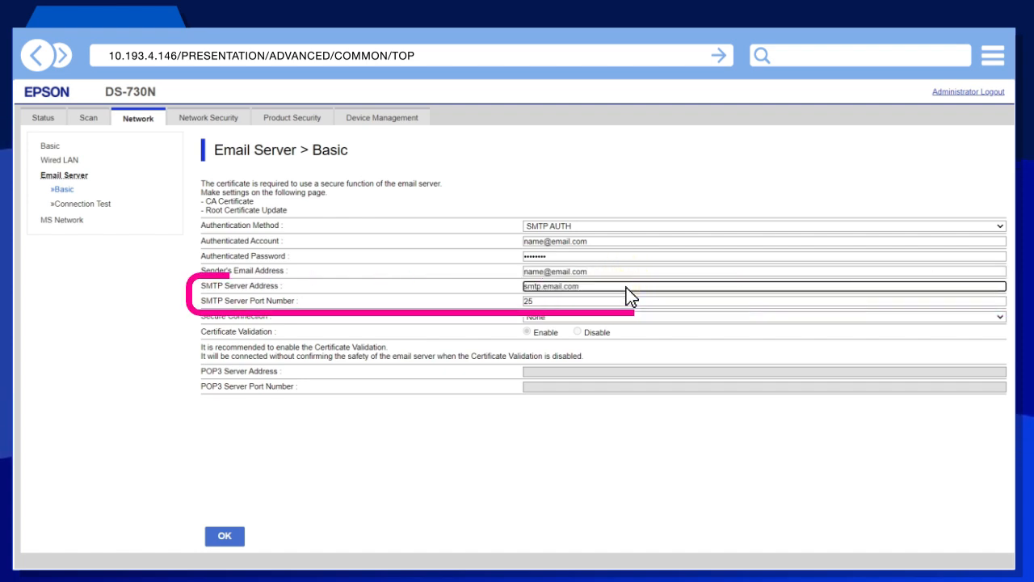
left_click(759, 226)
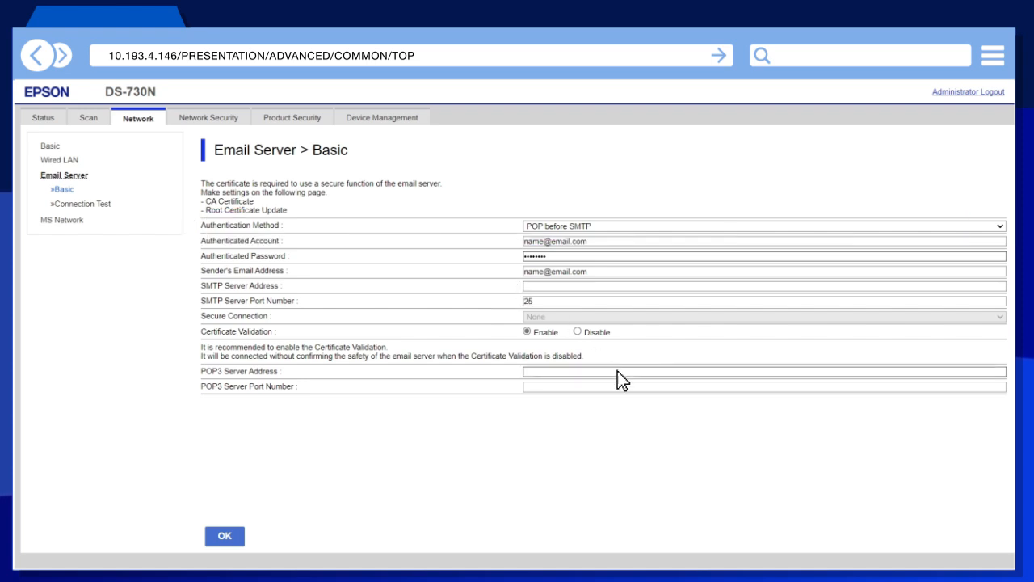
type("pop.email.com")
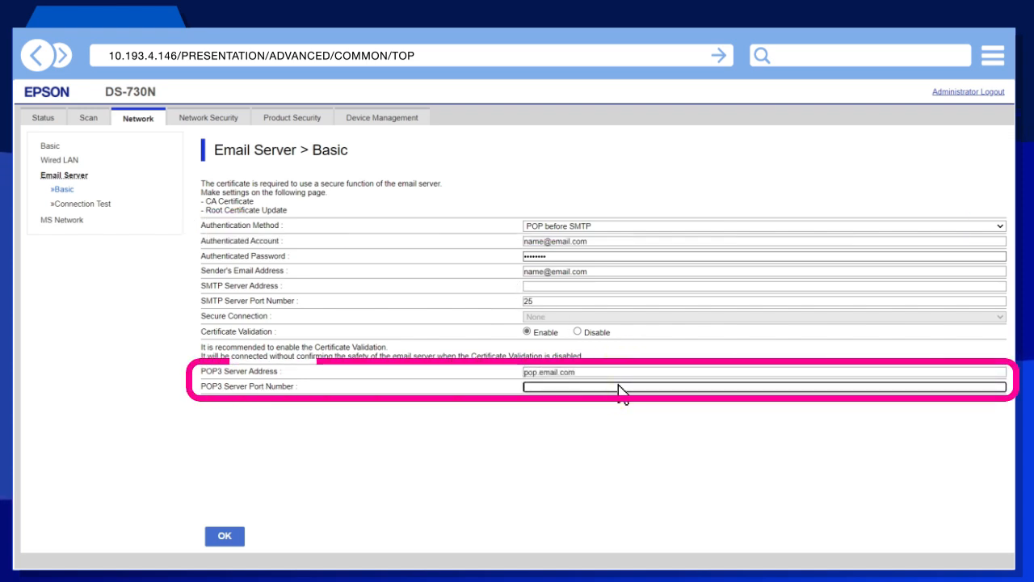
left_click(762, 226)
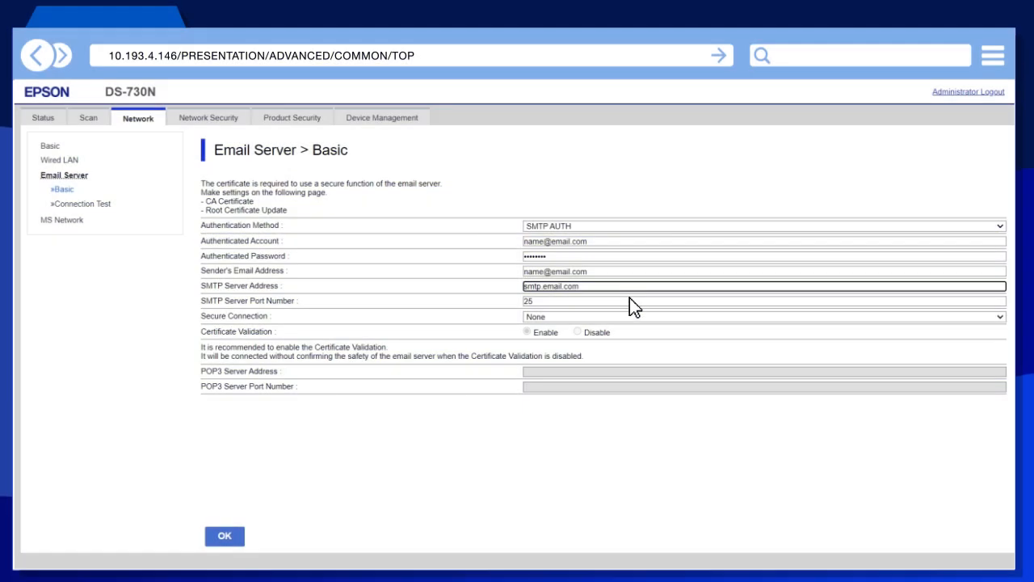
left_click(759, 316)
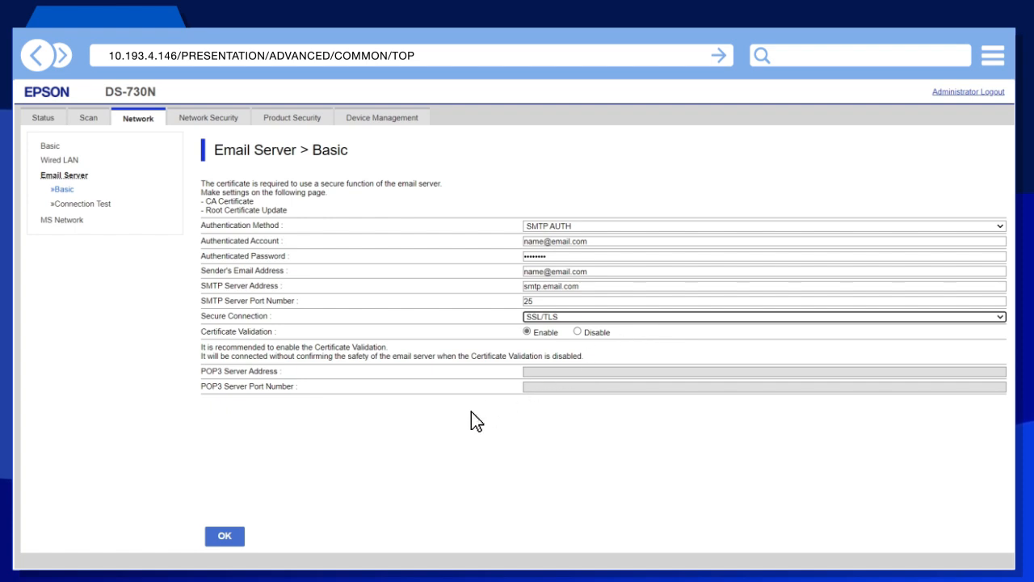
Step: Apply the email server settings and confirm the Setup complete message
left_click(224, 535)
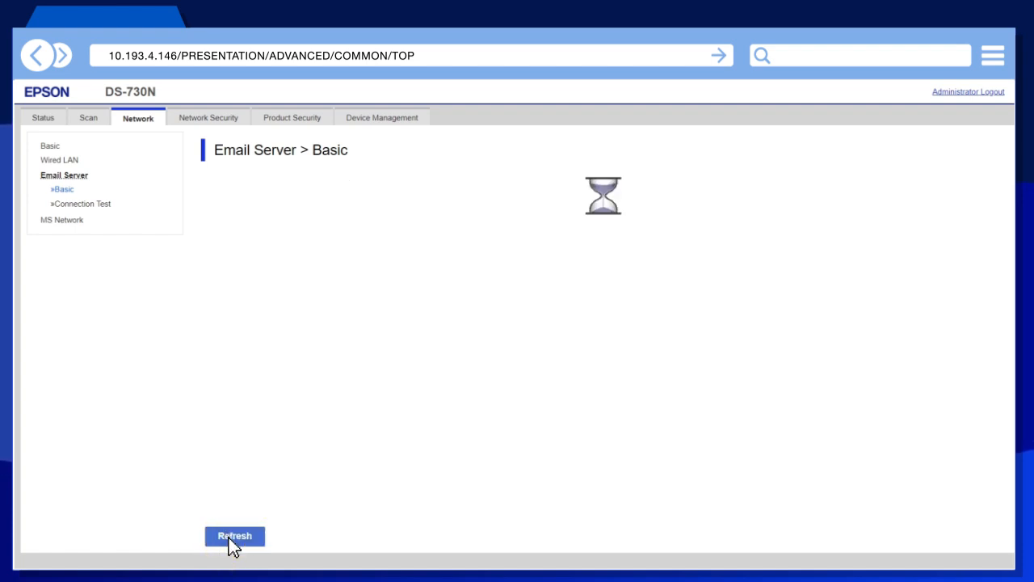
left_click(234, 536)
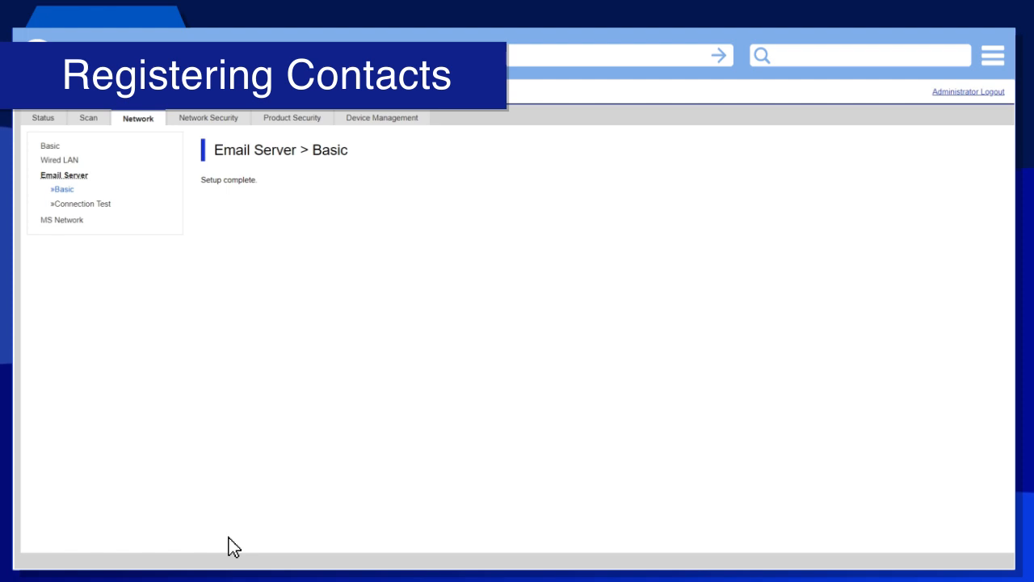
left_click(88, 117)
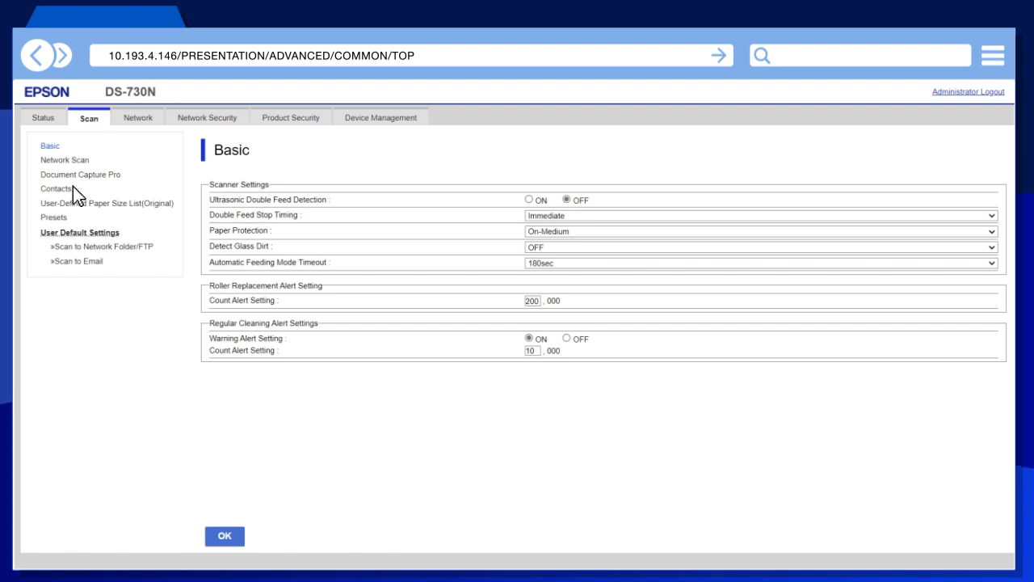
left_click(56, 188)
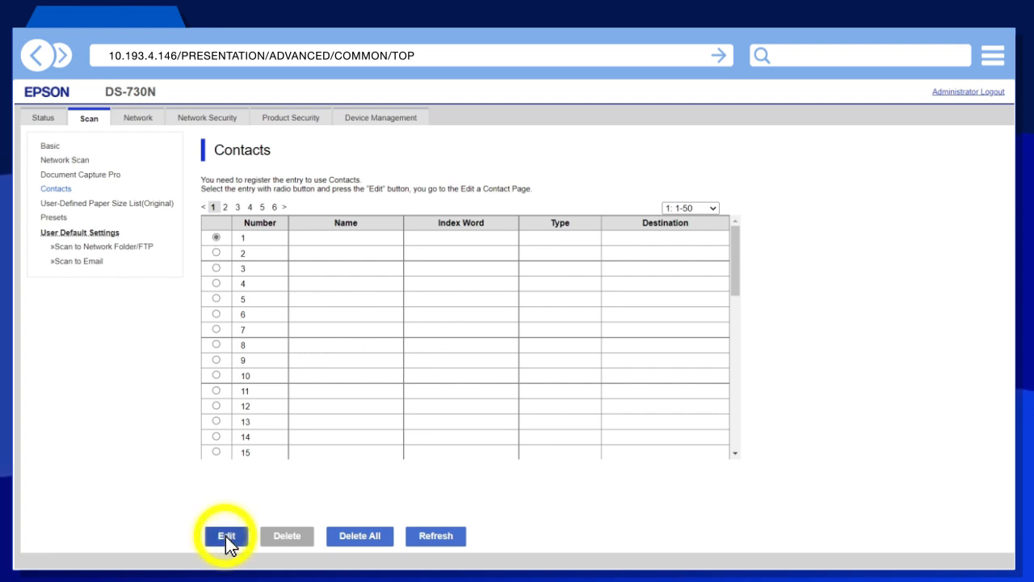
left_click(226, 536)
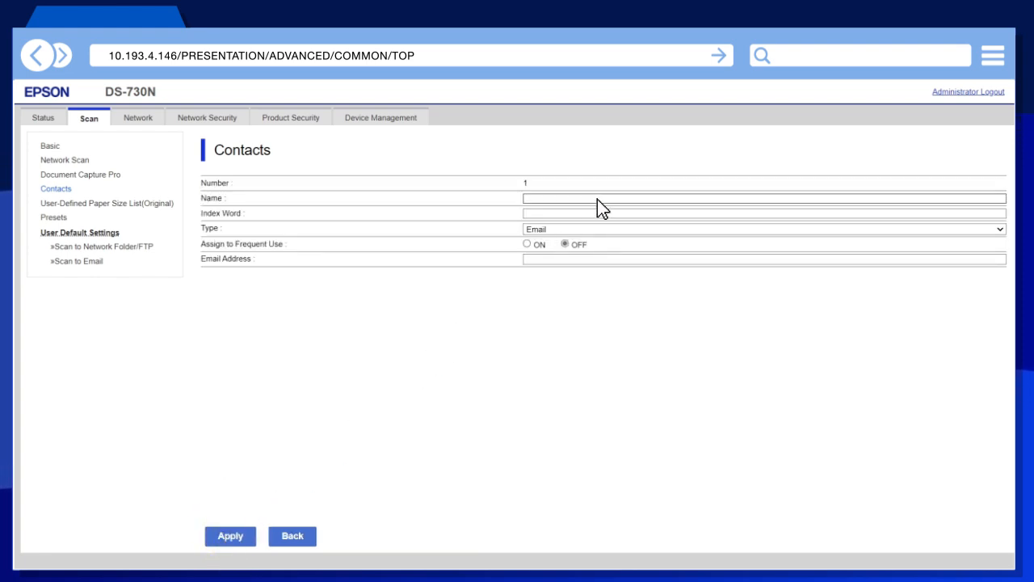
type("John Doe")
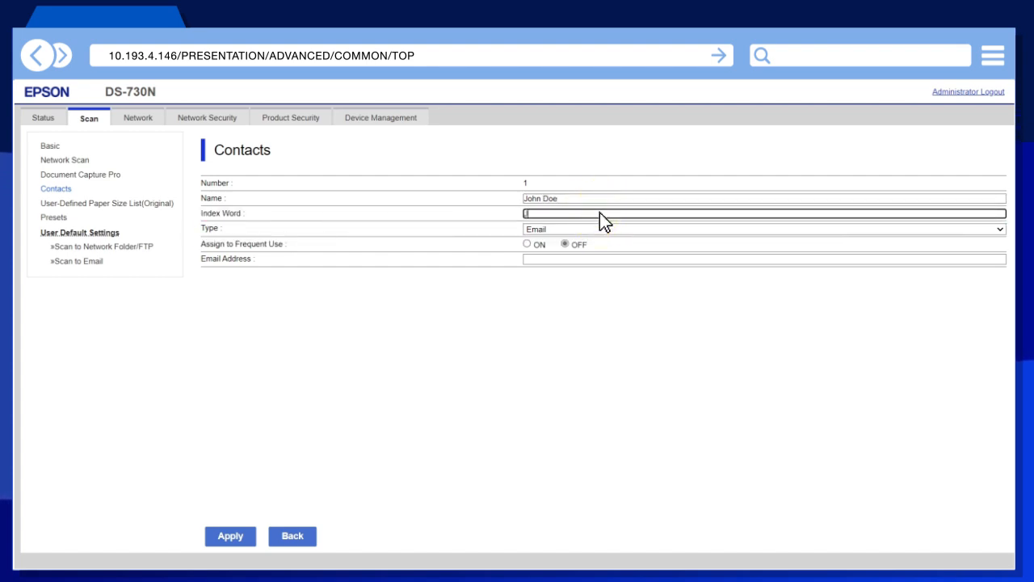
type("John")
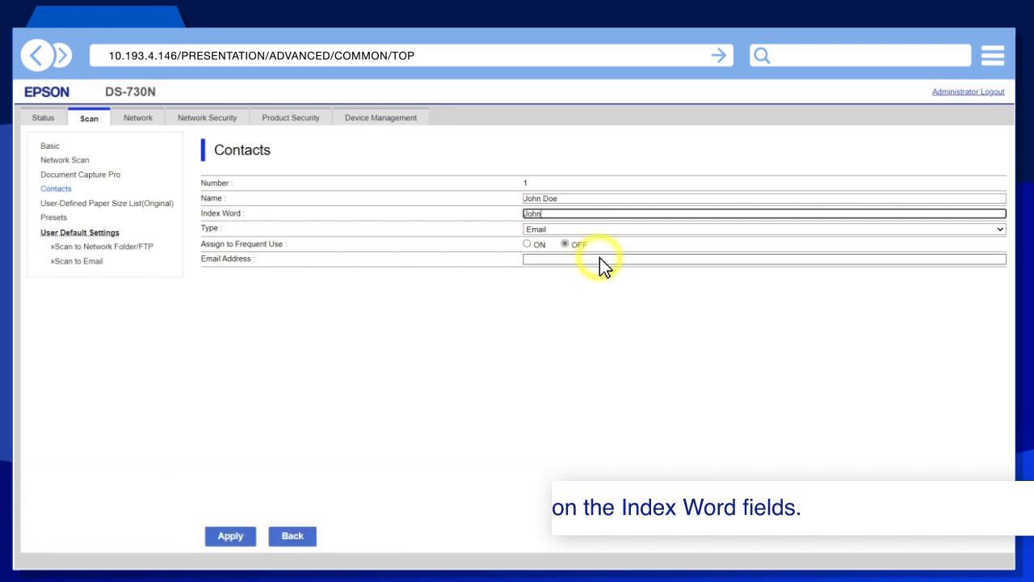
type("john@email.com")
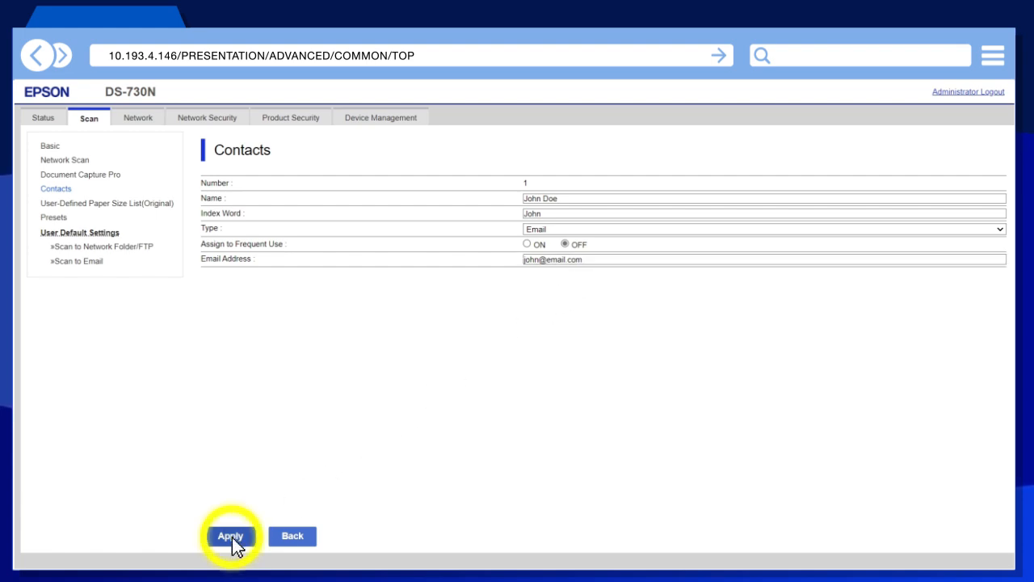
left_click(230, 536)
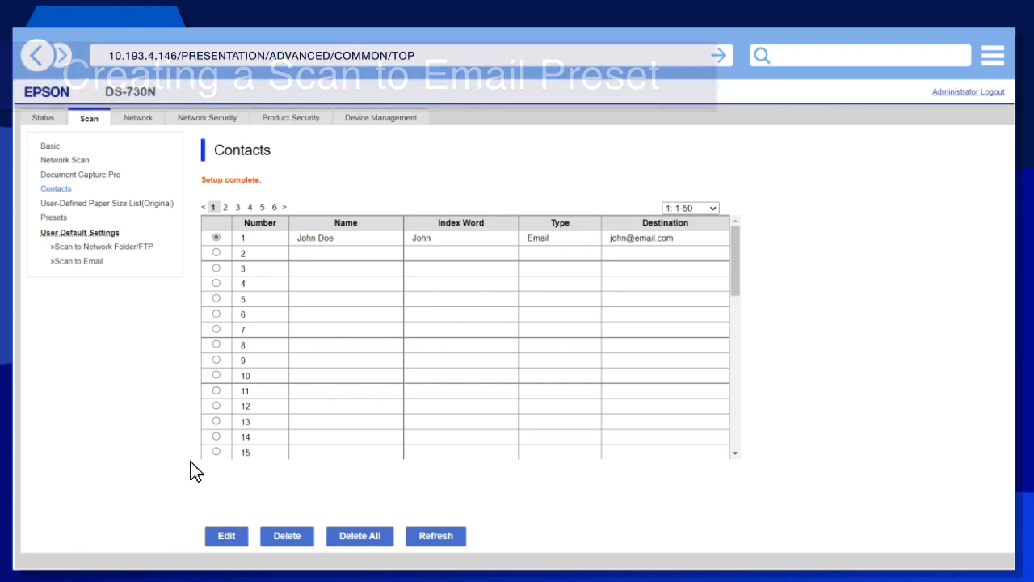
Step: Edit preset slot 1, keep the Scan to Email type, and continue to its settings form
left_click(54, 217)
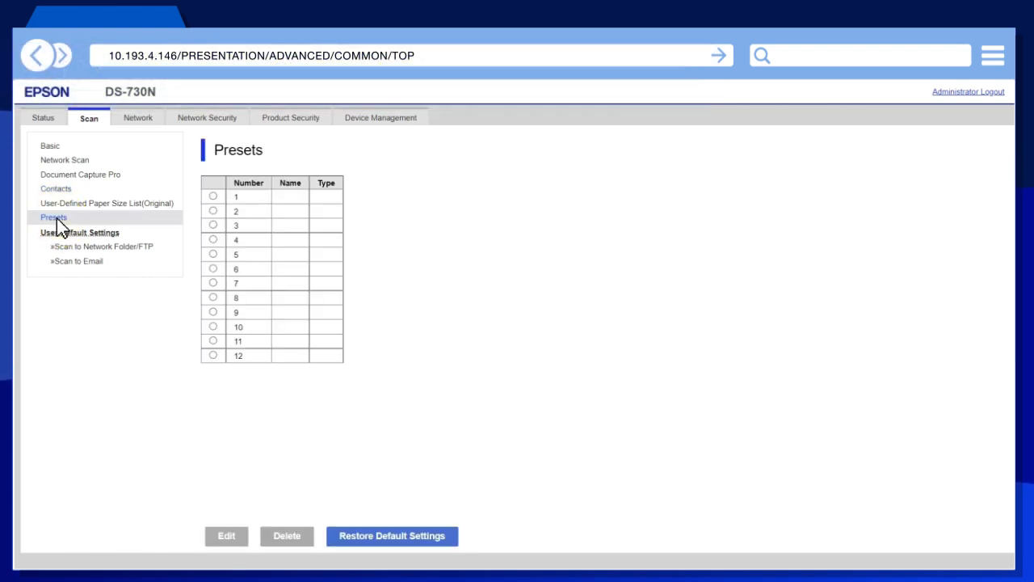
left_click(213, 196)
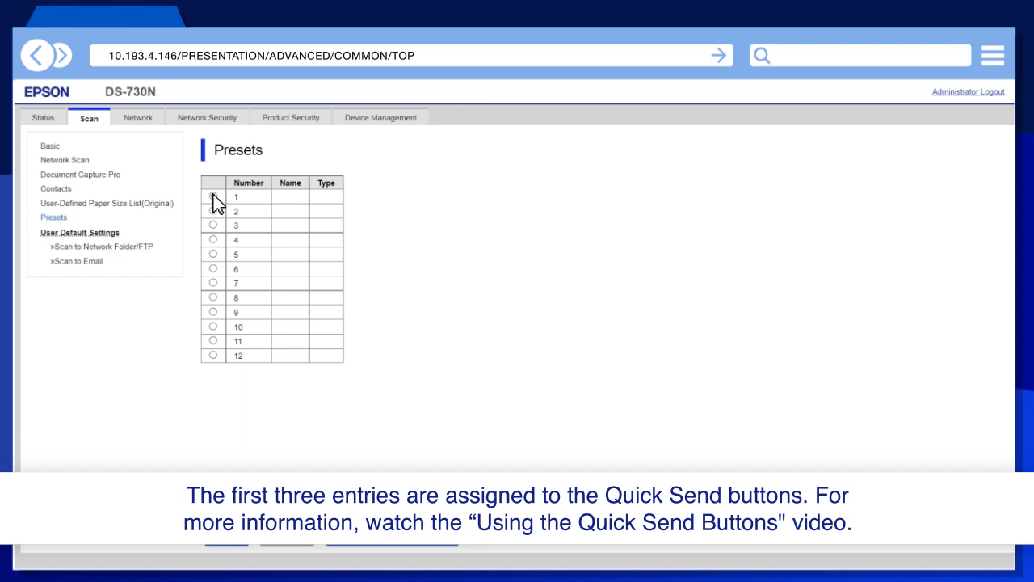
left_click(213, 197)
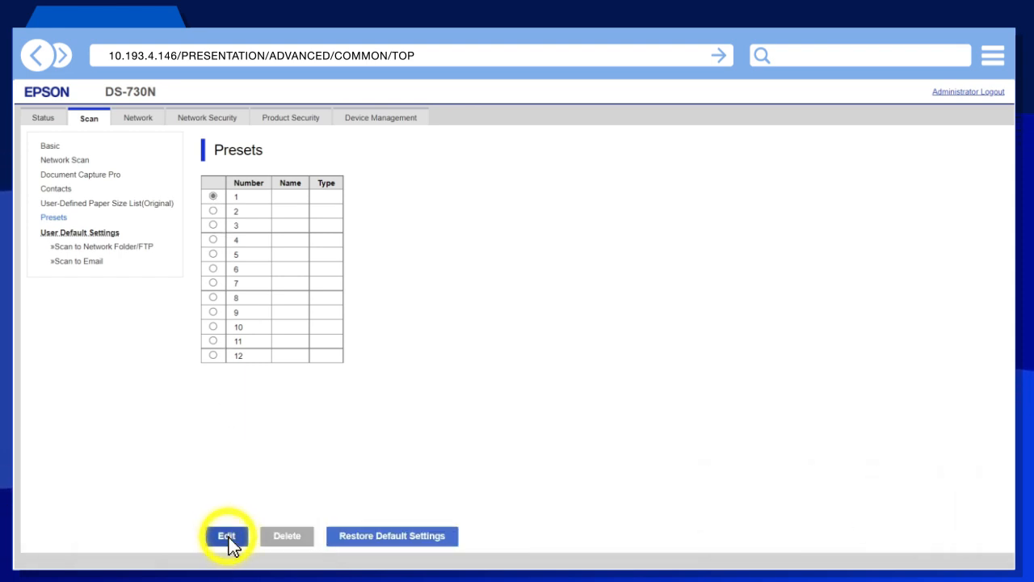
left_click(227, 536)
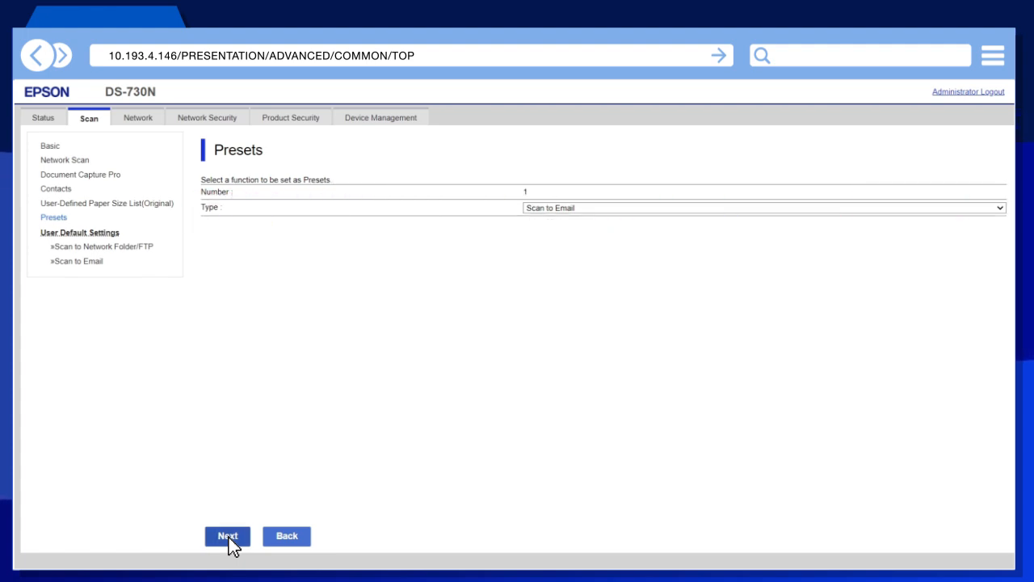
left_click(227, 536)
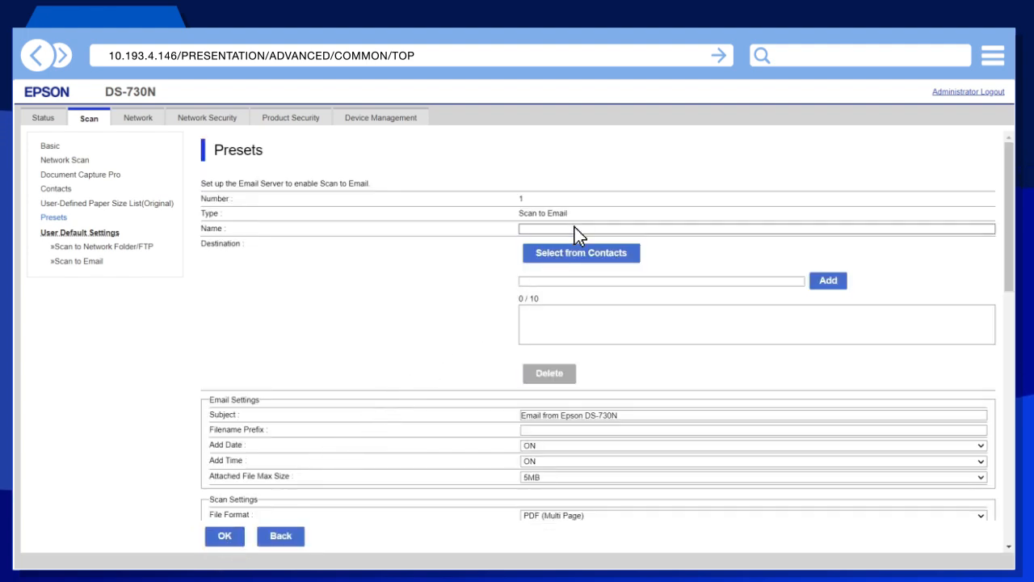
Step: Name preset 1 'John', pick contact John Doe as destination, and save it
type("John")
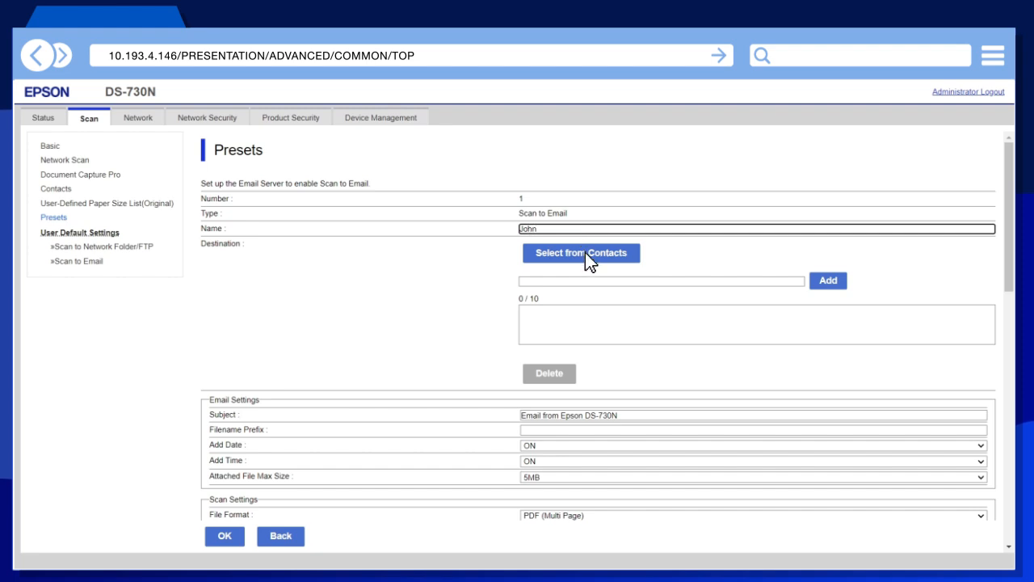
left_click(581, 252)
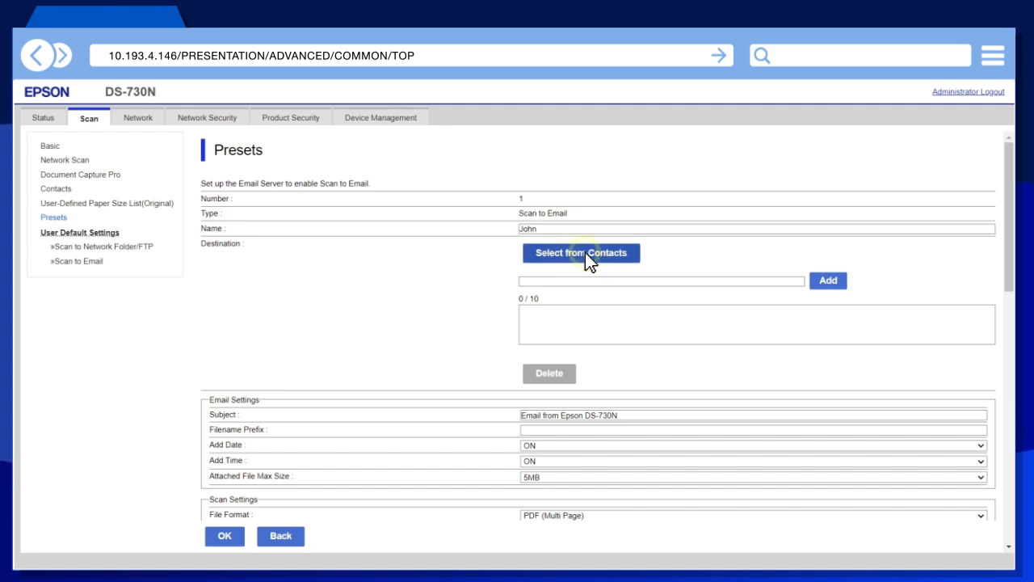
left_click(581, 253)
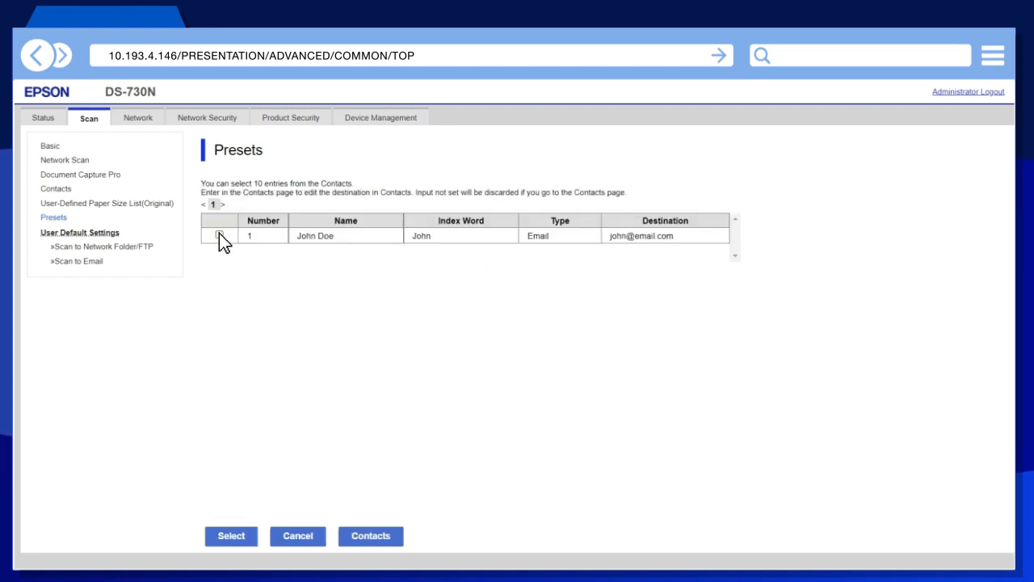
left_click(219, 236)
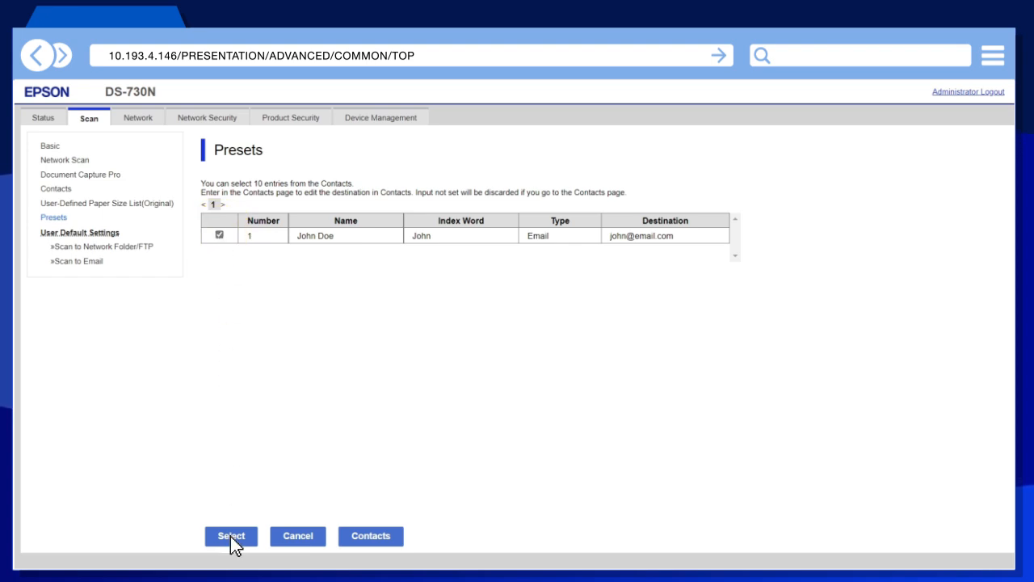
left_click(230, 535)
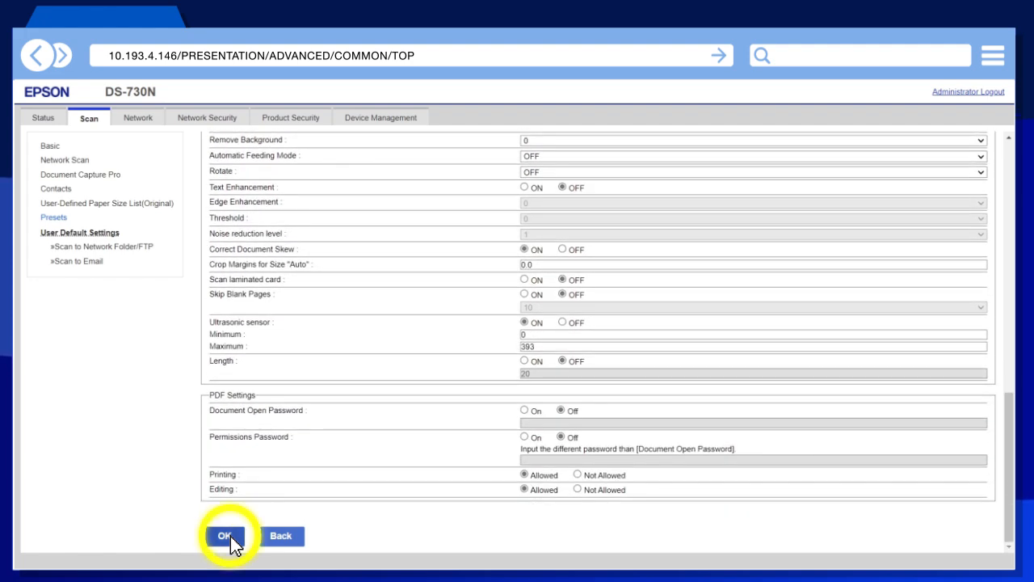
left_click(224, 536)
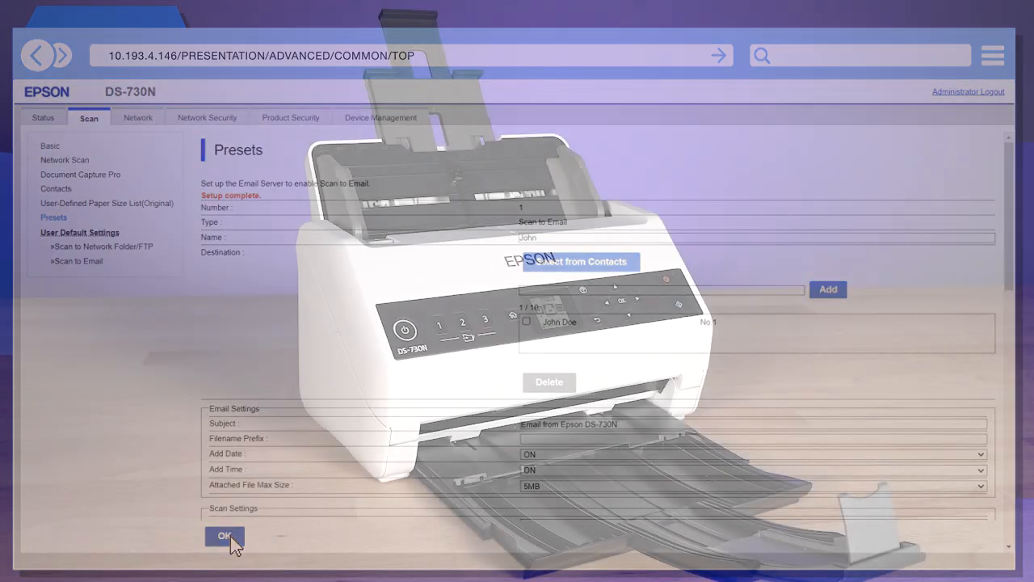